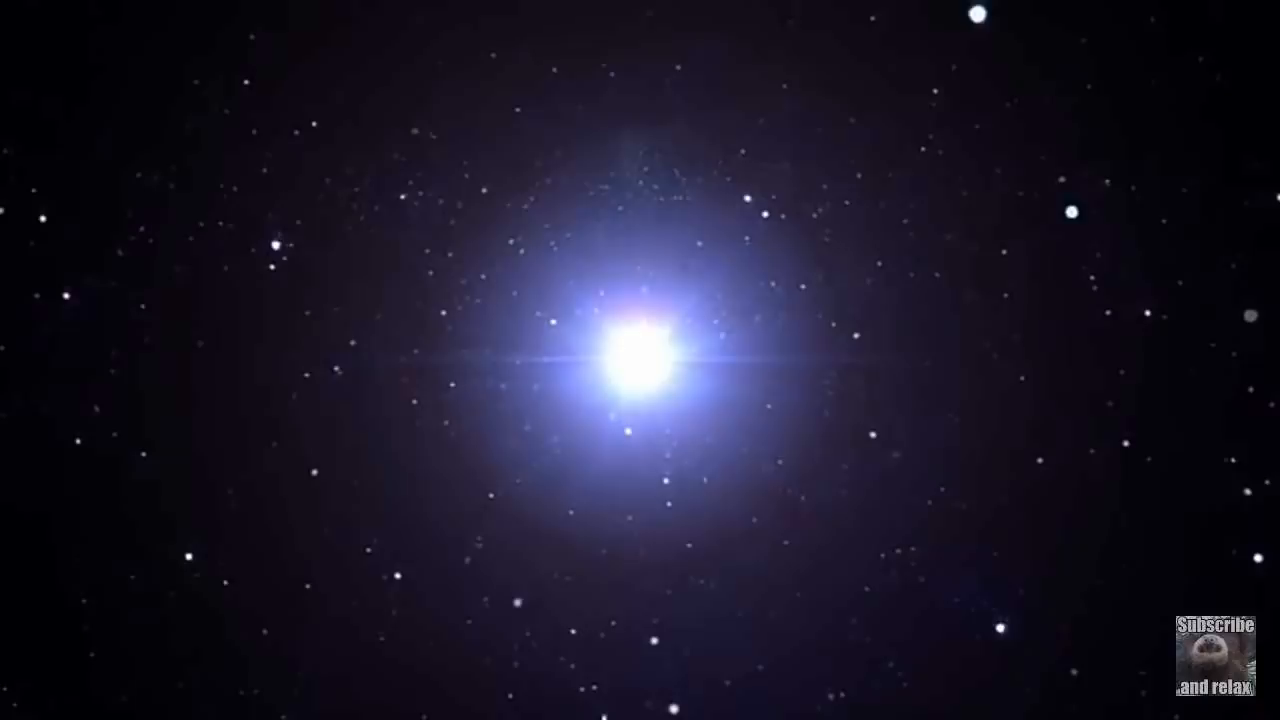
pyautogui.click(640, 360)
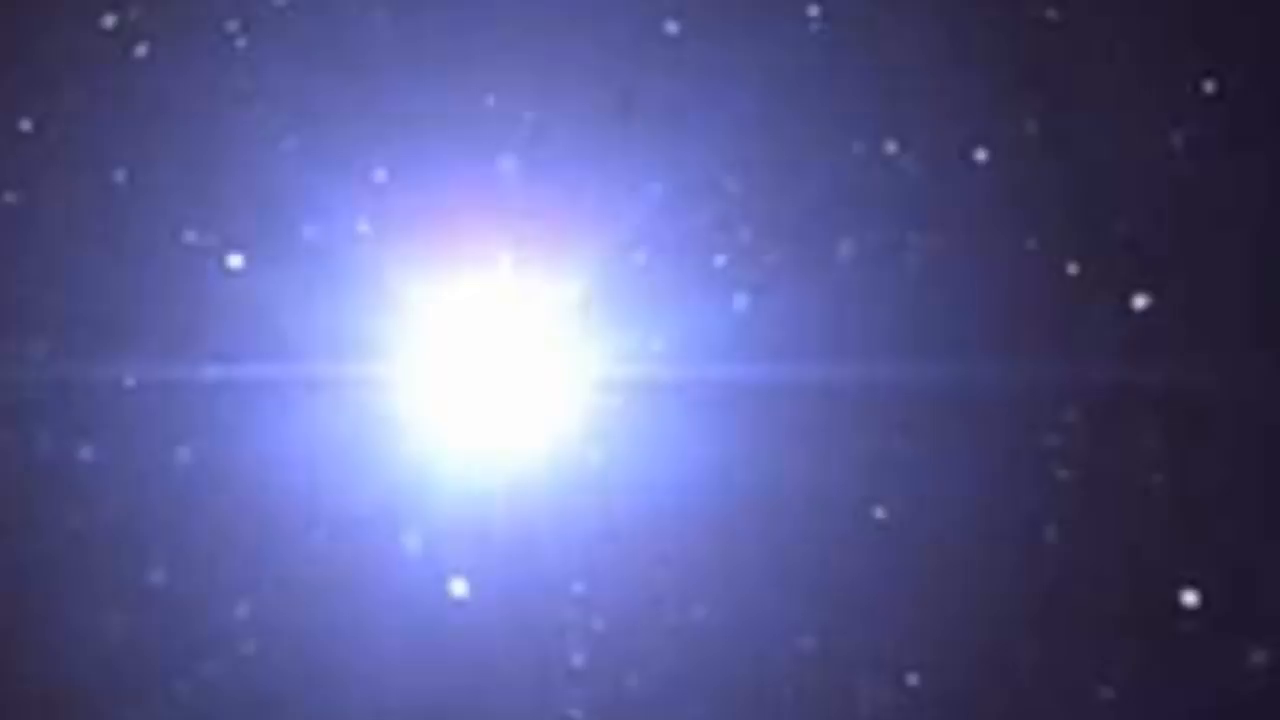
pyautogui.click(640, 360)
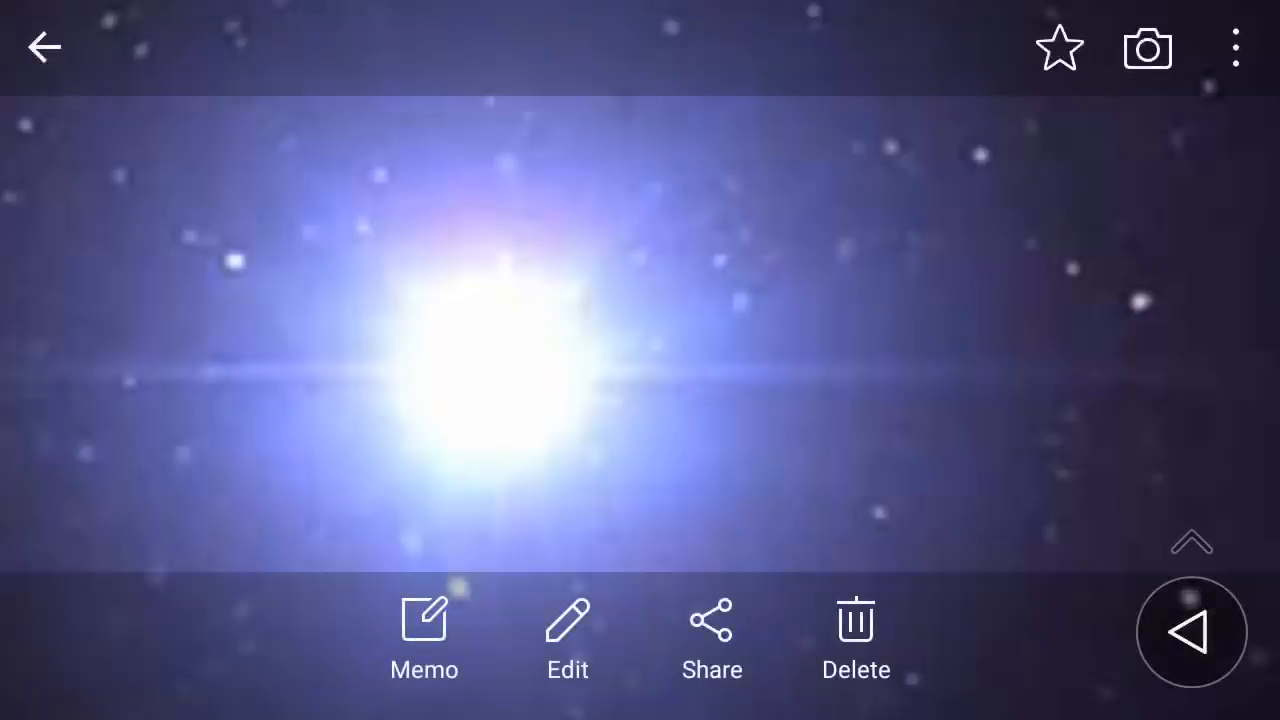
pyautogui.click(640, 340)
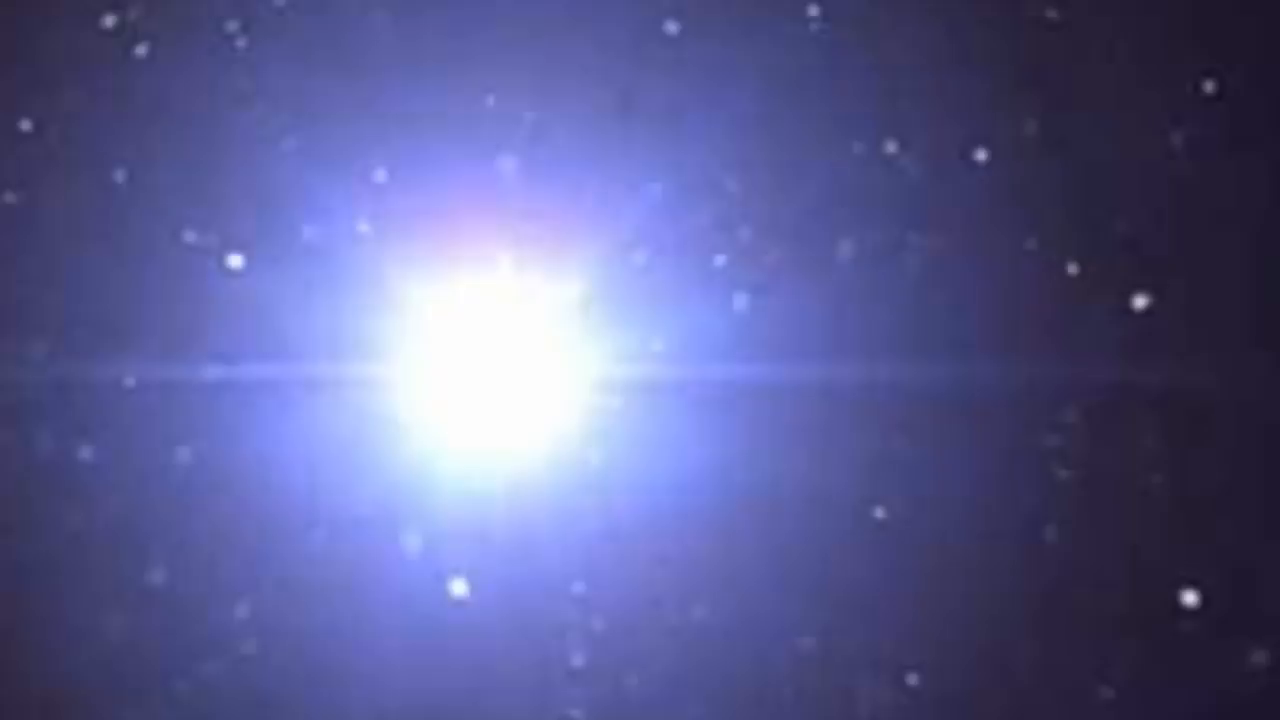